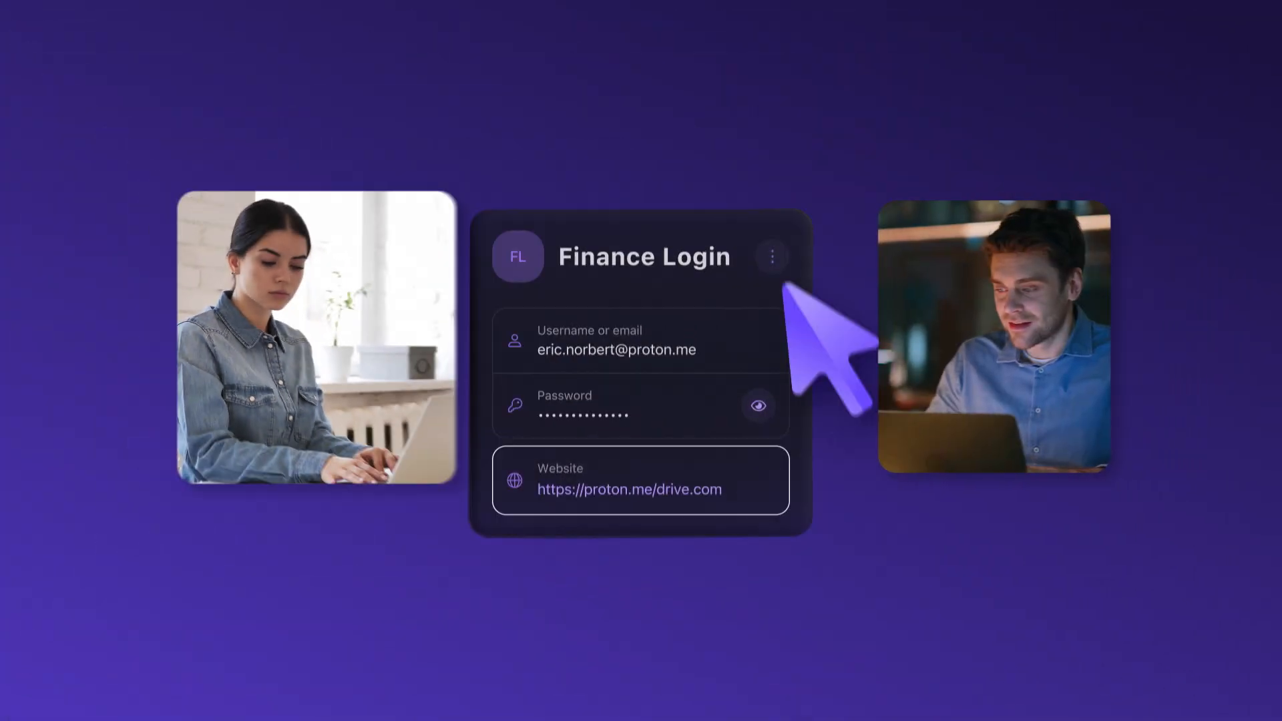
Share a vault and choose an access level for its members
click(771, 257)
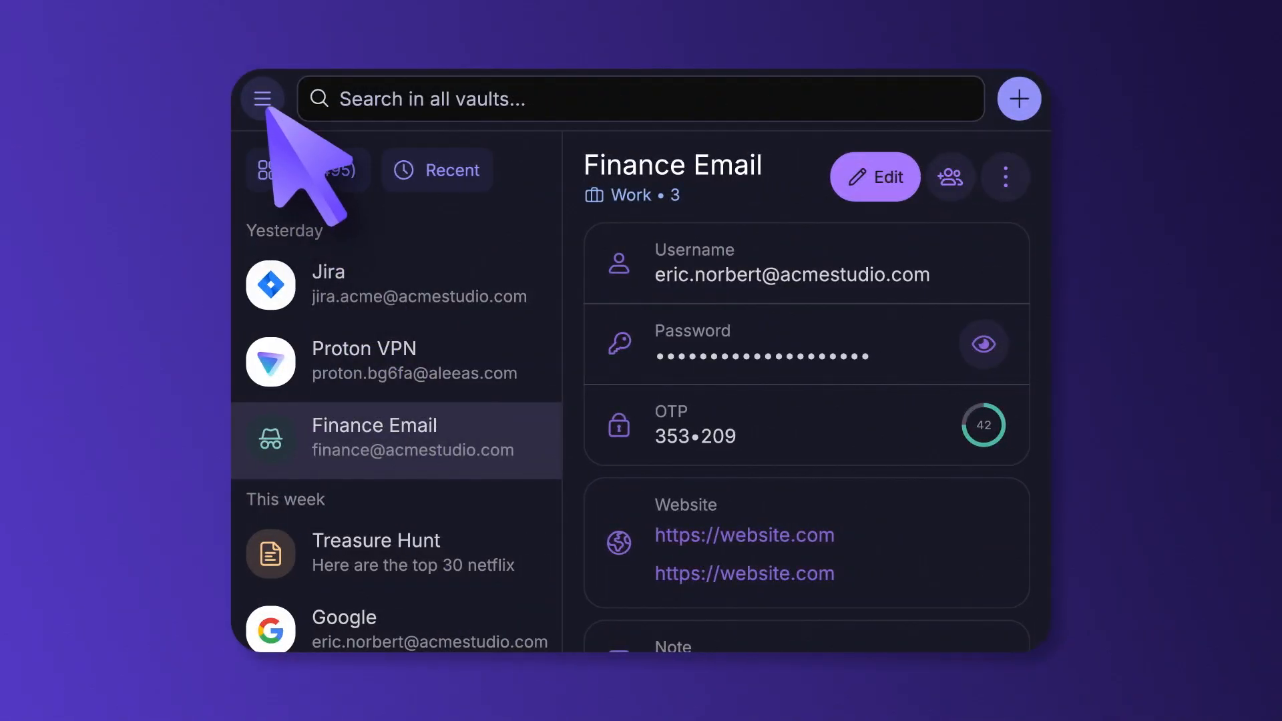
click(263, 99)
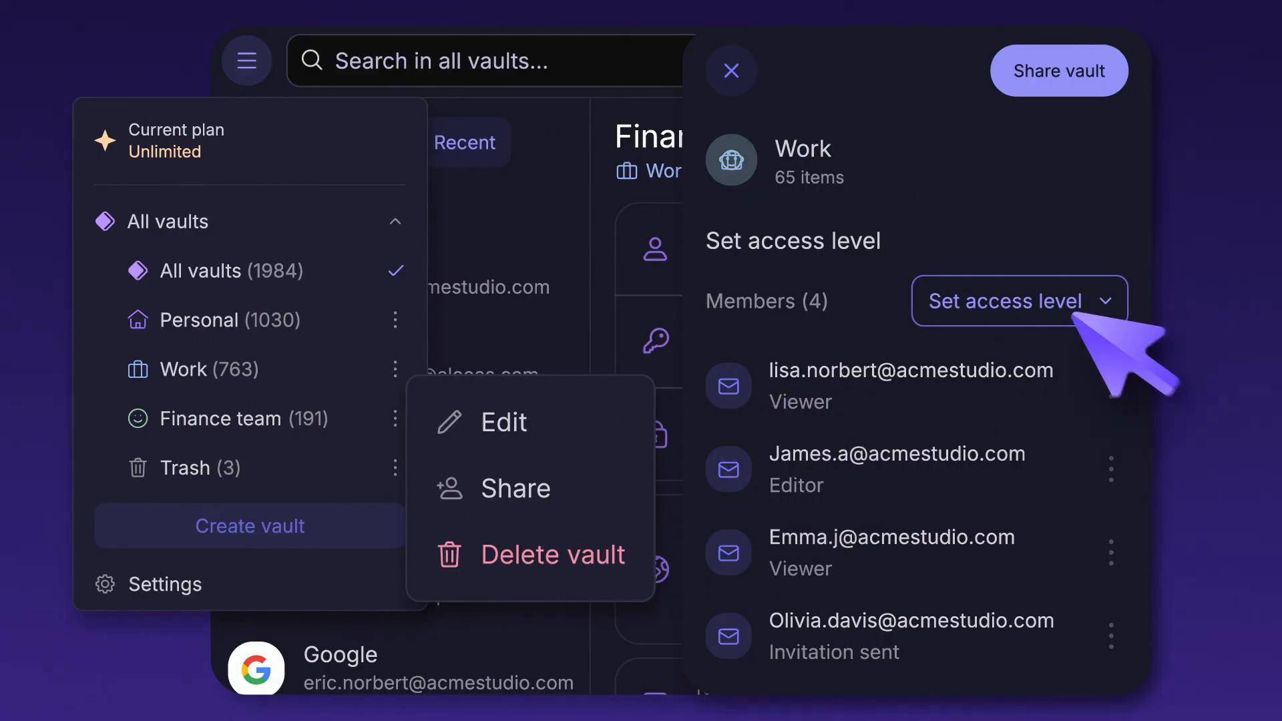
click(729, 69)
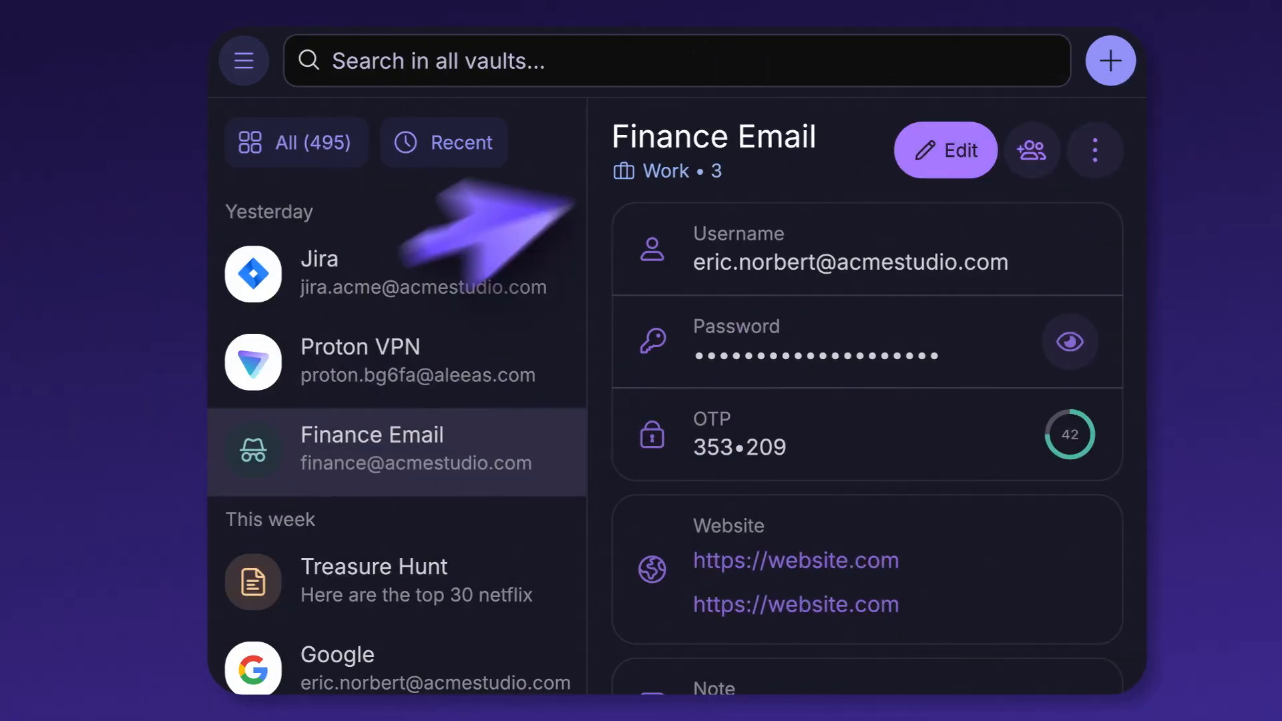
Share the Finance Email item via a secure link from its more-options menu
click(1095, 151)
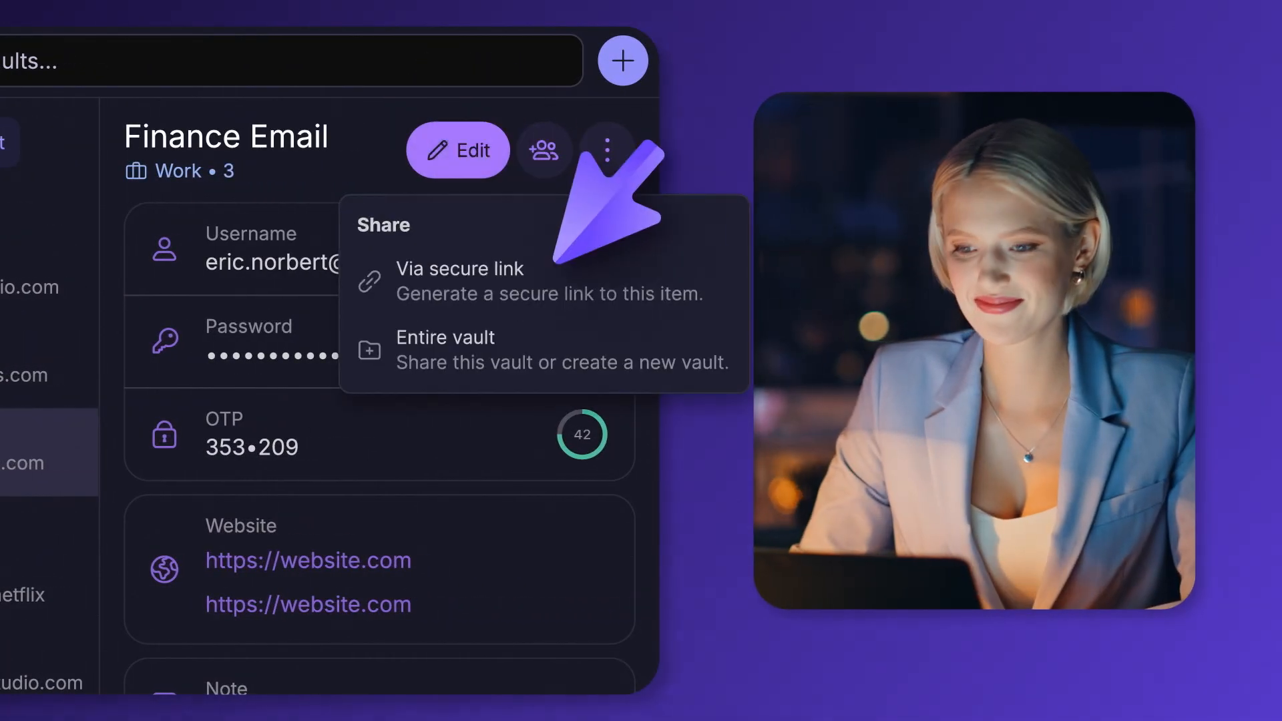
click(460, 281)
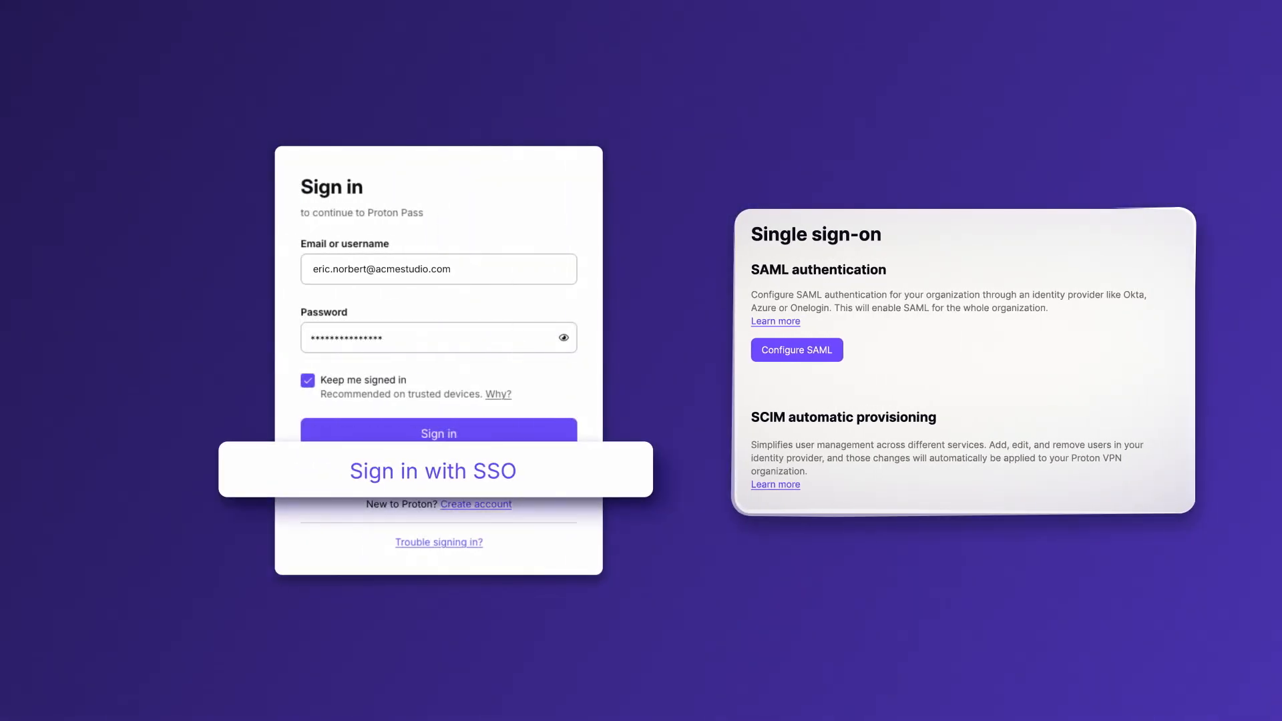
Sign in with SSO and return to the Finance Email item's details
click(438, 431)
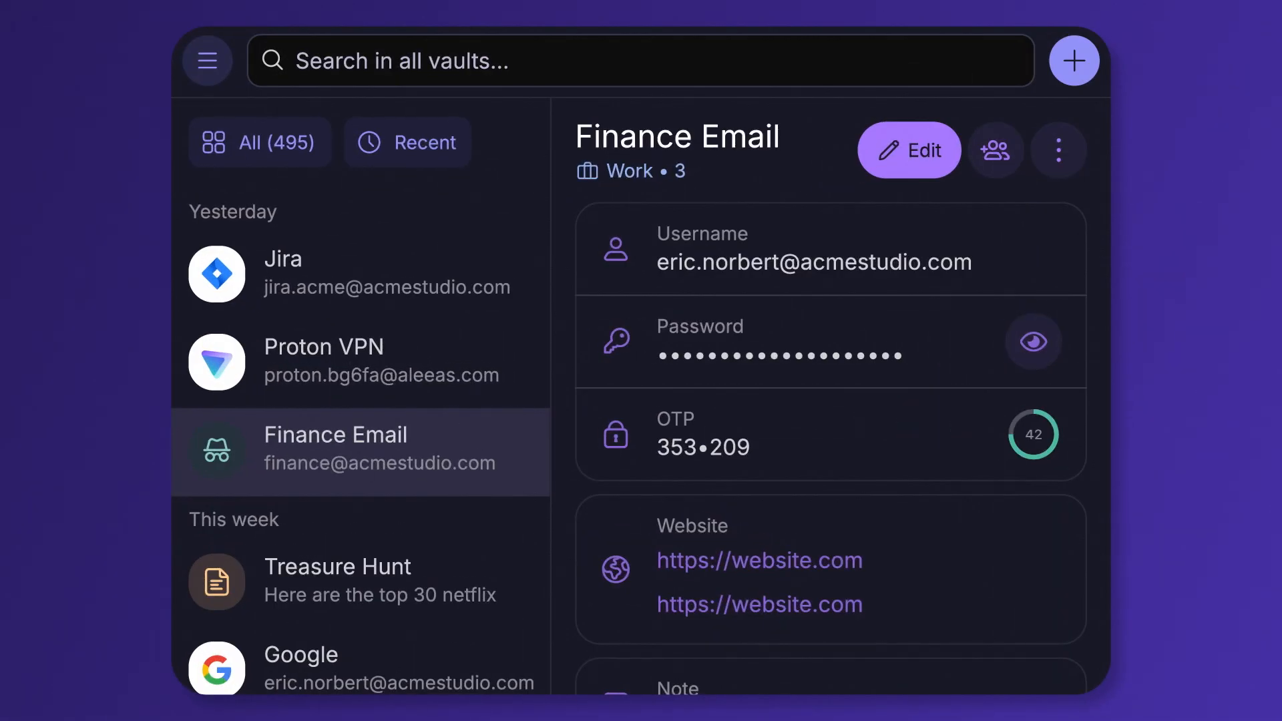